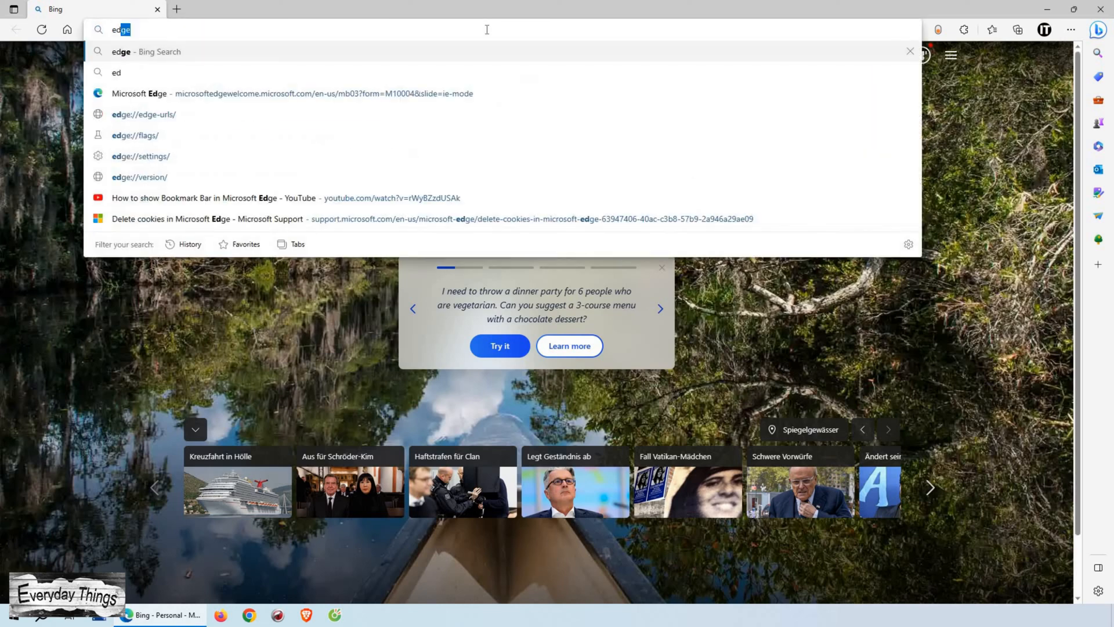
- Run a Bing web search for 'edge' from the address bar
key(Return)
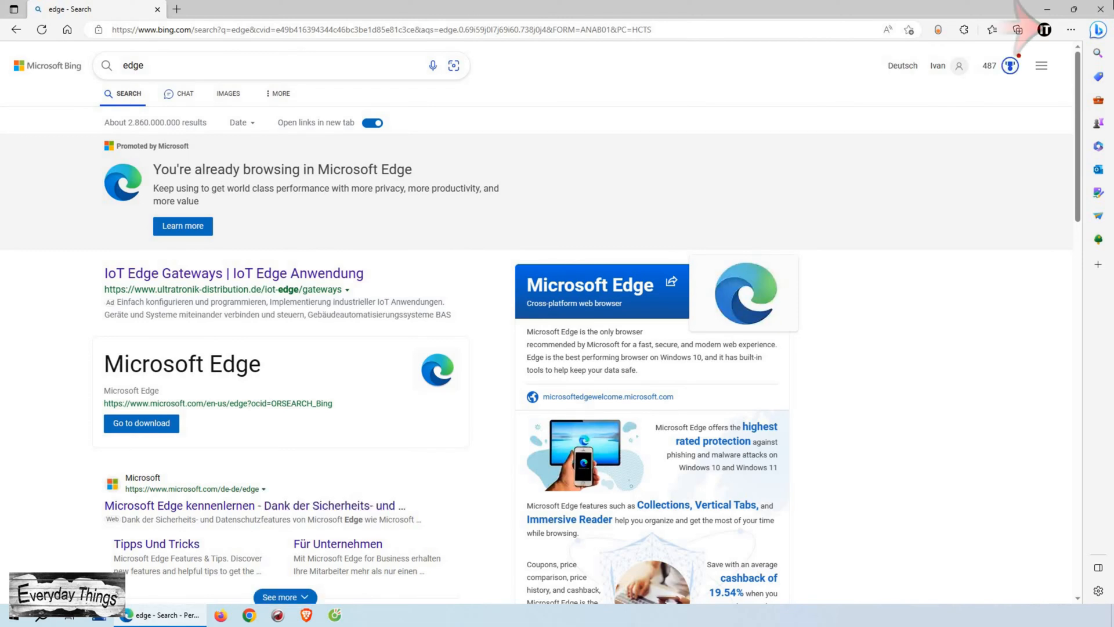
mouse_move(1073, 30)
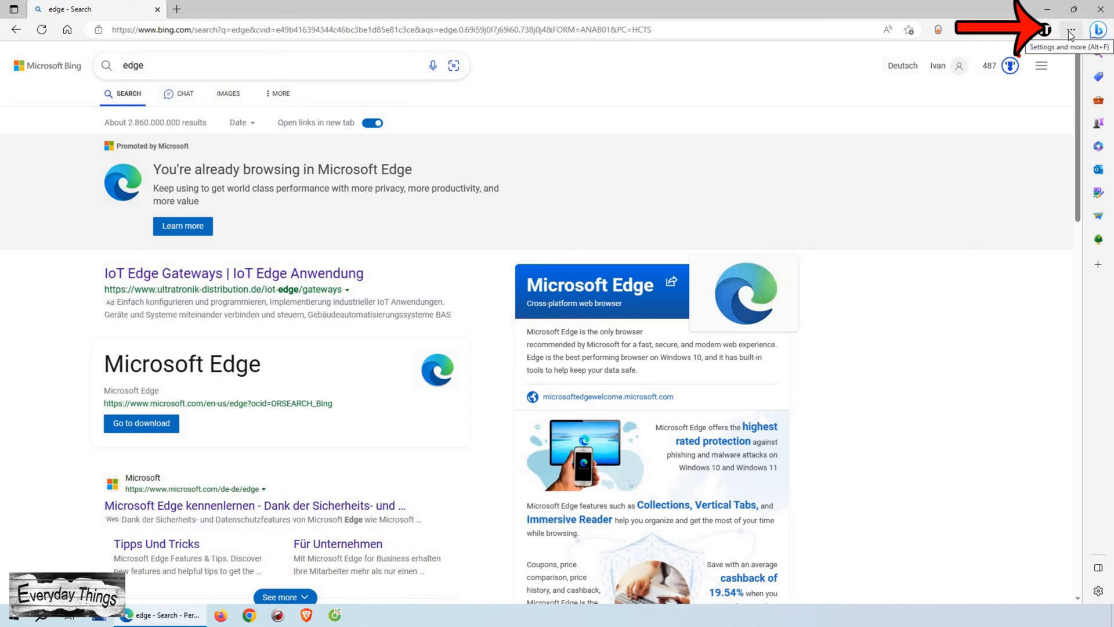
- Reach Settings > Privacy, search, and services and bring up the Clear browsing data dialog
click(1072, 29)
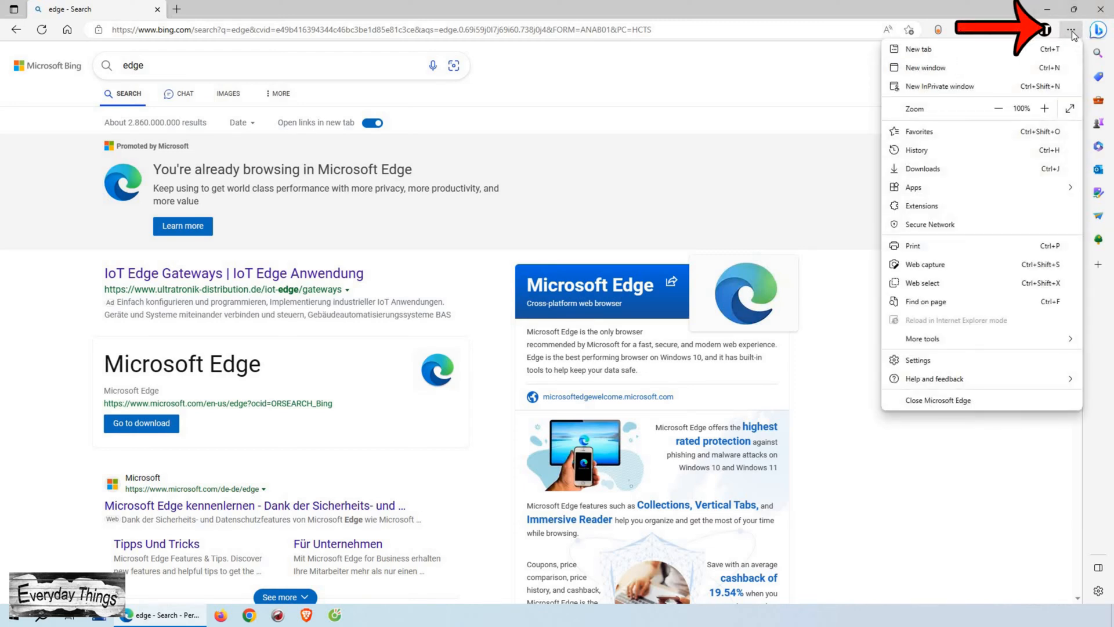
mouse_move(955, 360)
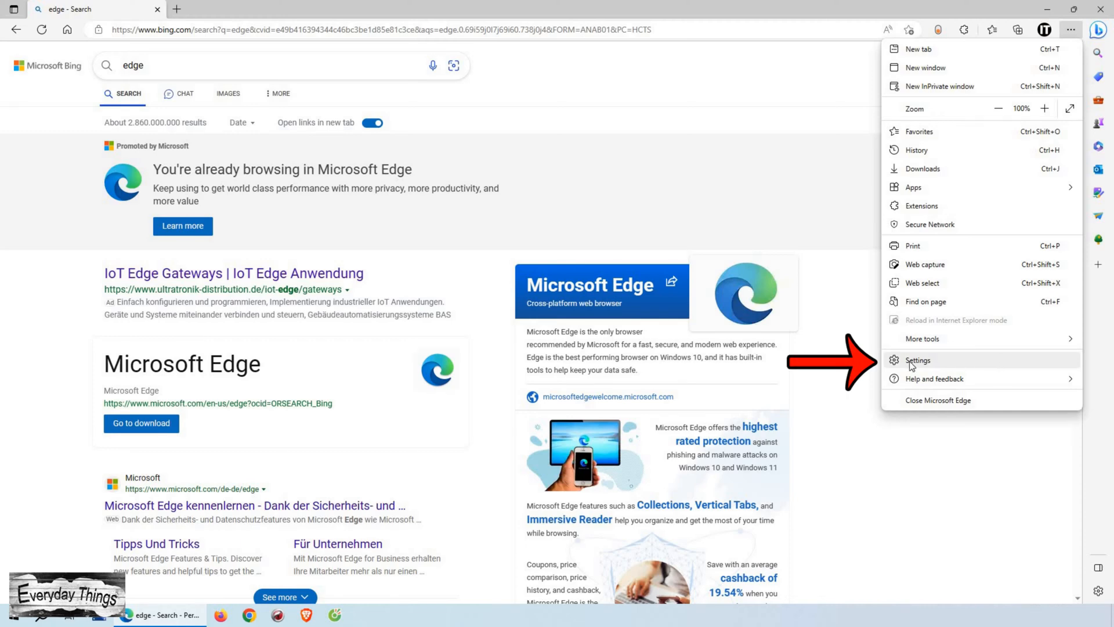
click(917, 359)
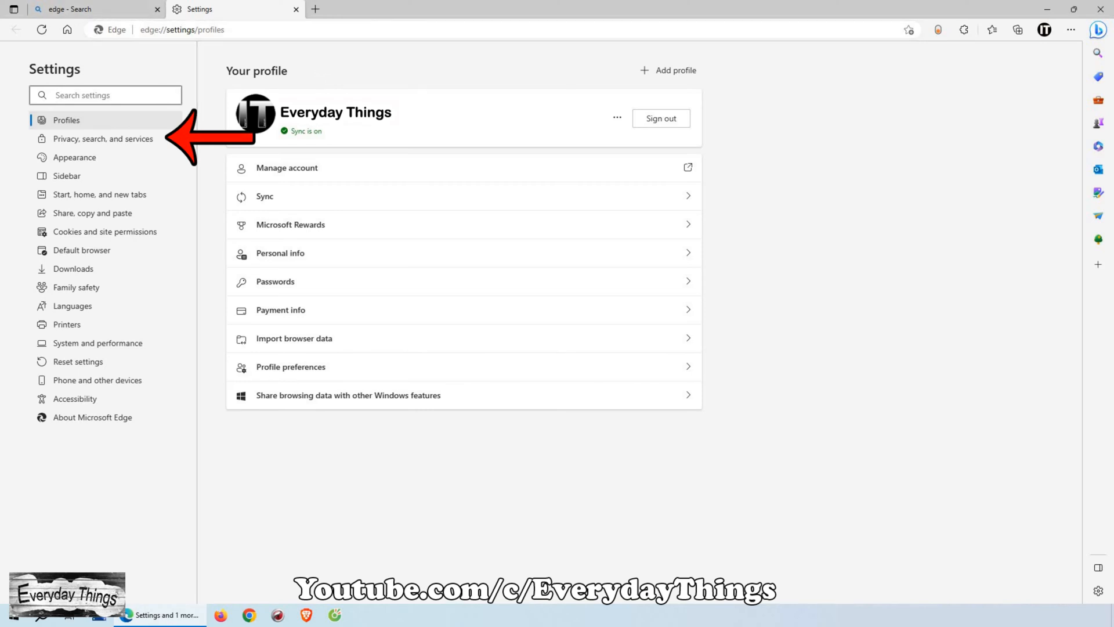
mouse_move(104, 138)
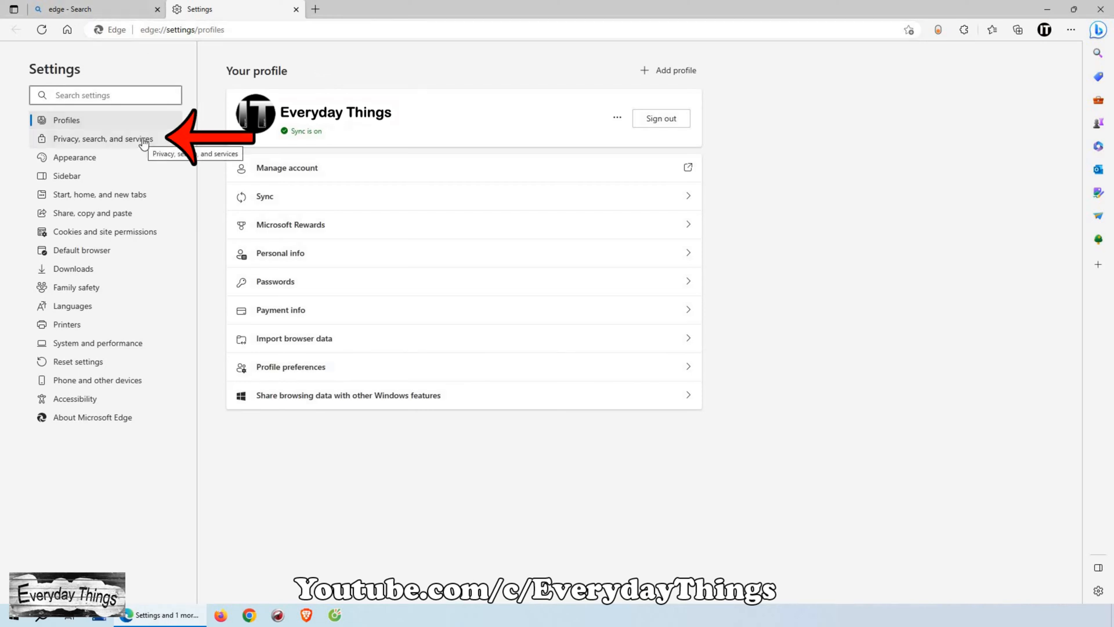
click(103, 138)
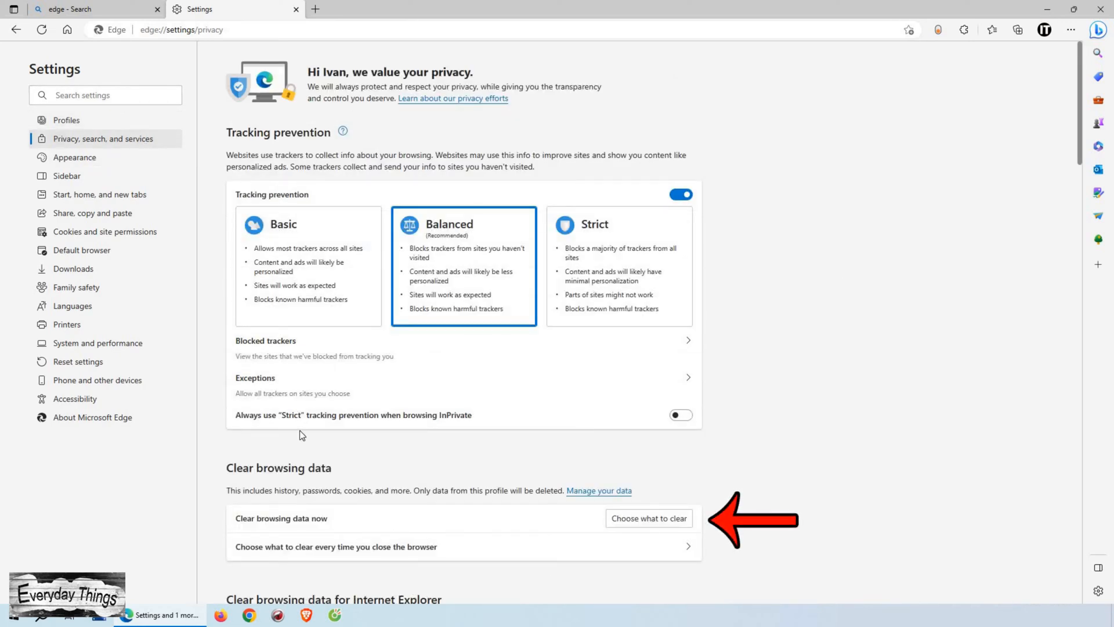
mouse_move(678, 517)
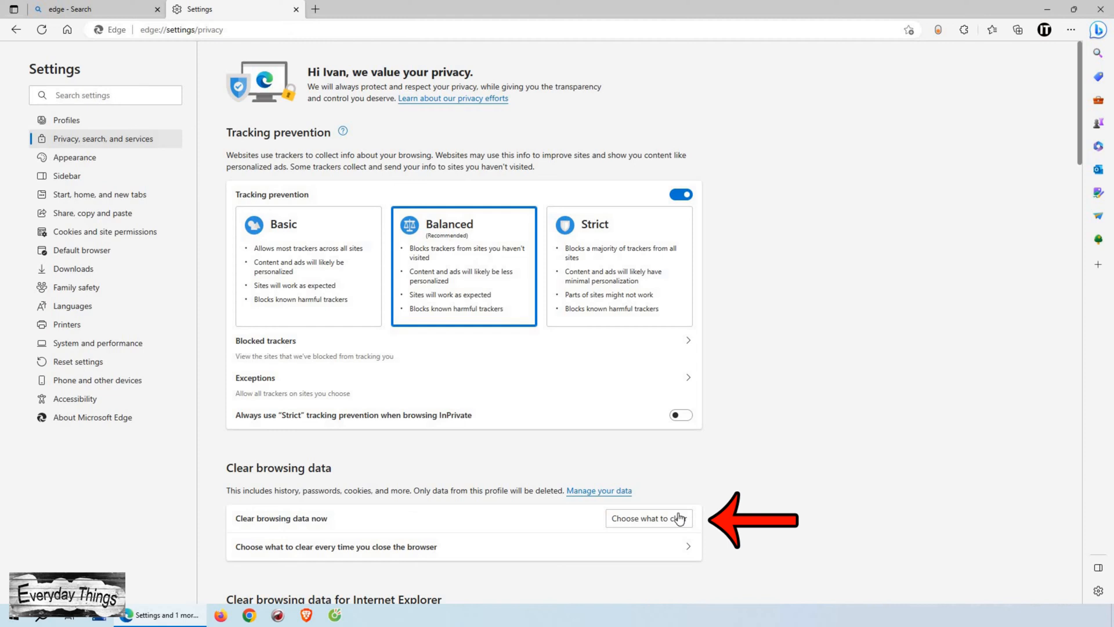
click(647, 517)
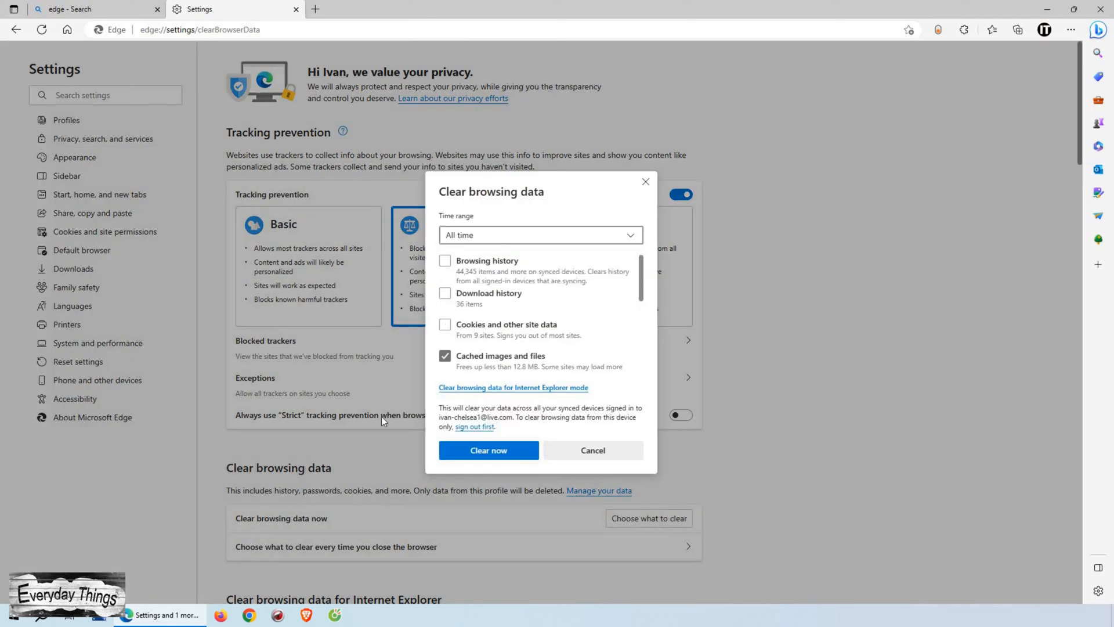
mouse_move(451, 298)
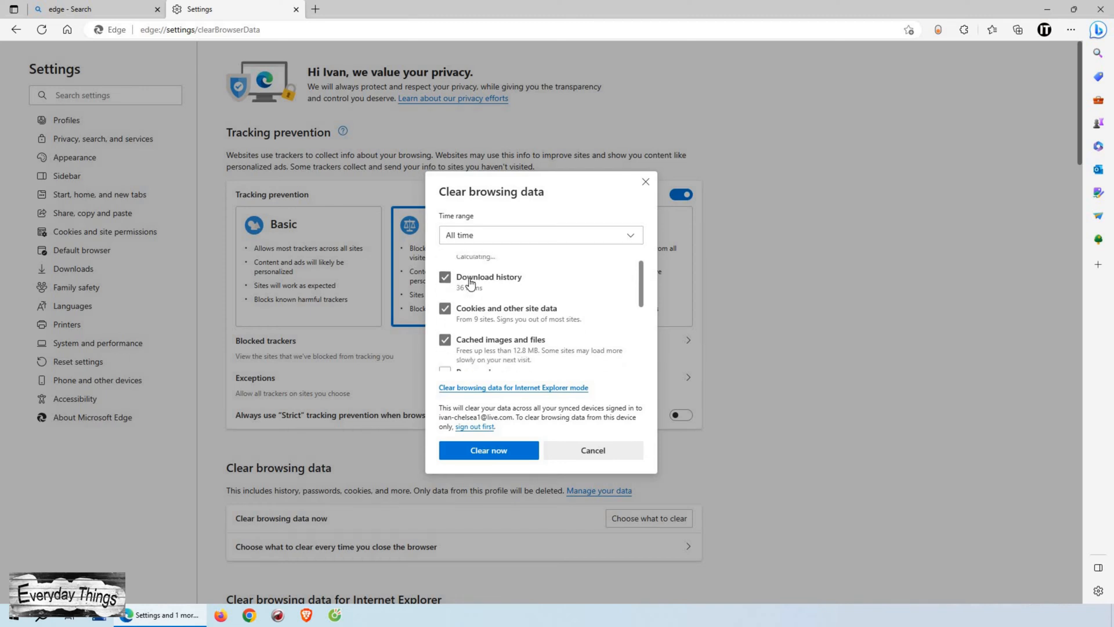
- Review the data categories to clear and keep the time range at All time
scroll(down, 3)
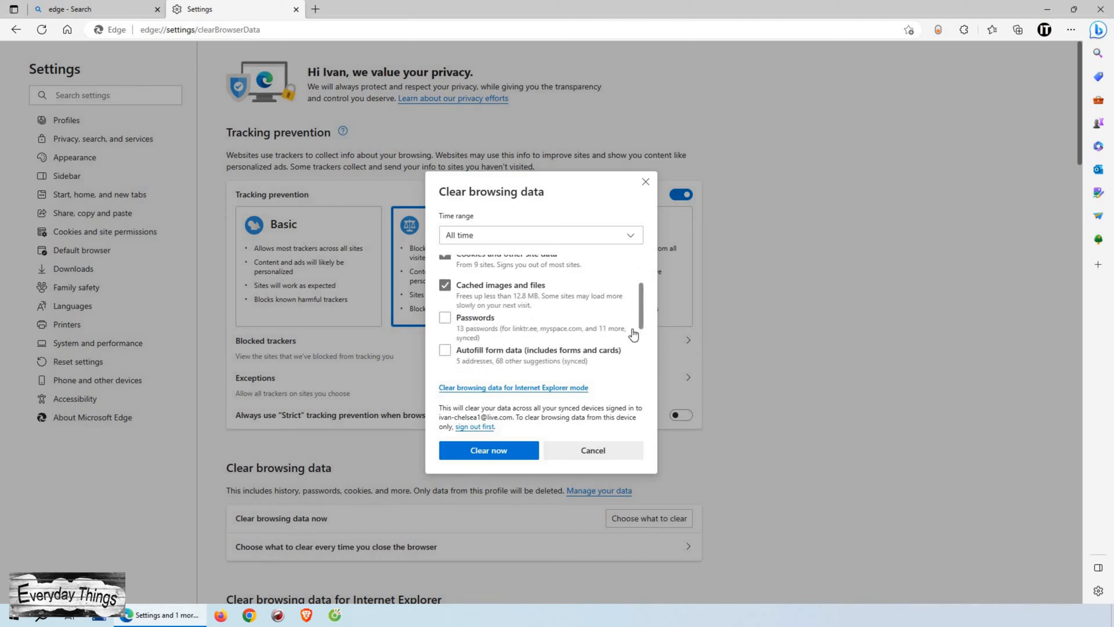
scroll(down, 3)
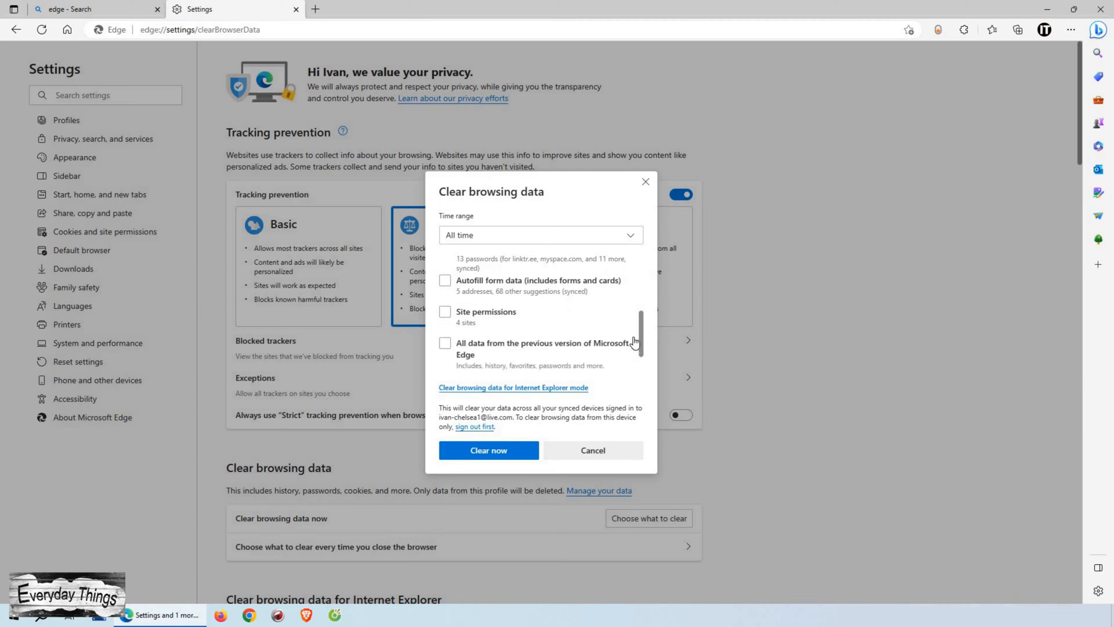
scroll(down, 3)
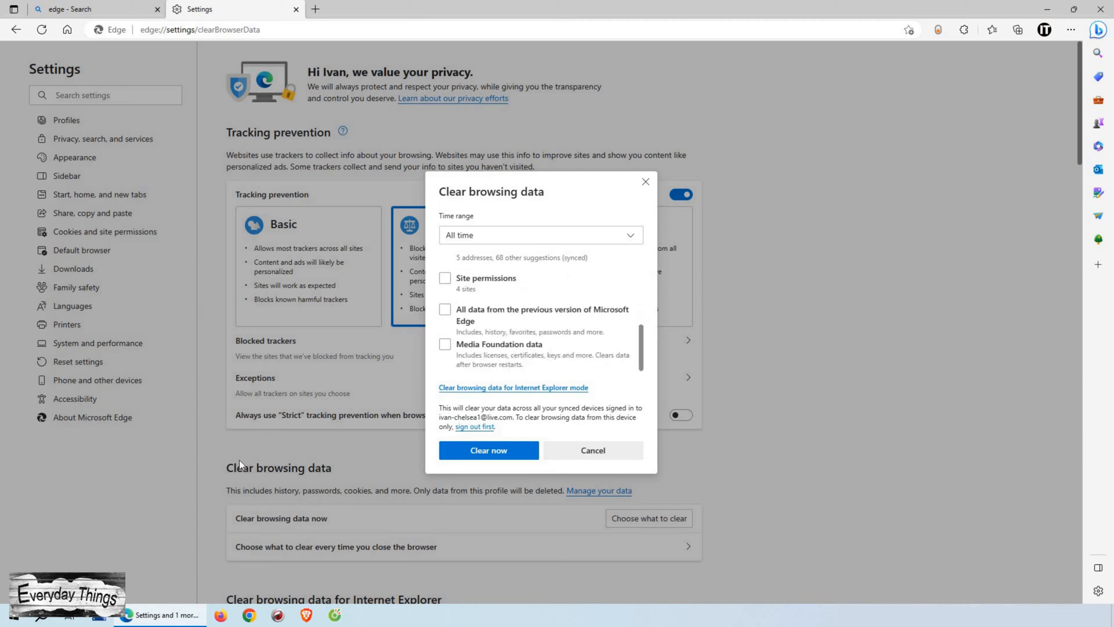
scroll(up, 3)
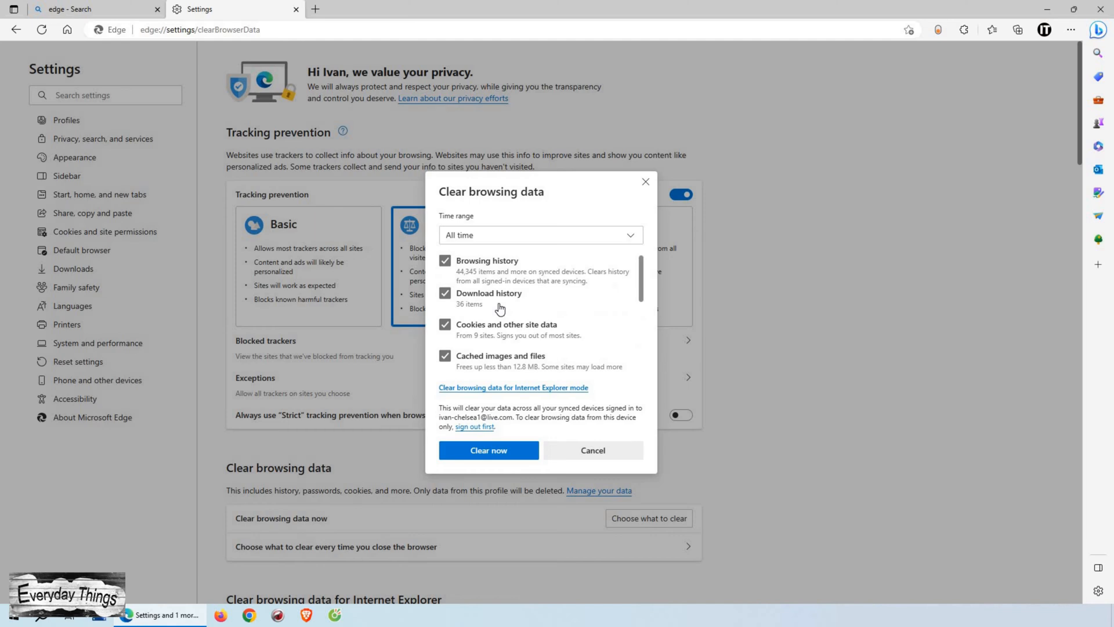
mouse_move(603, 248)
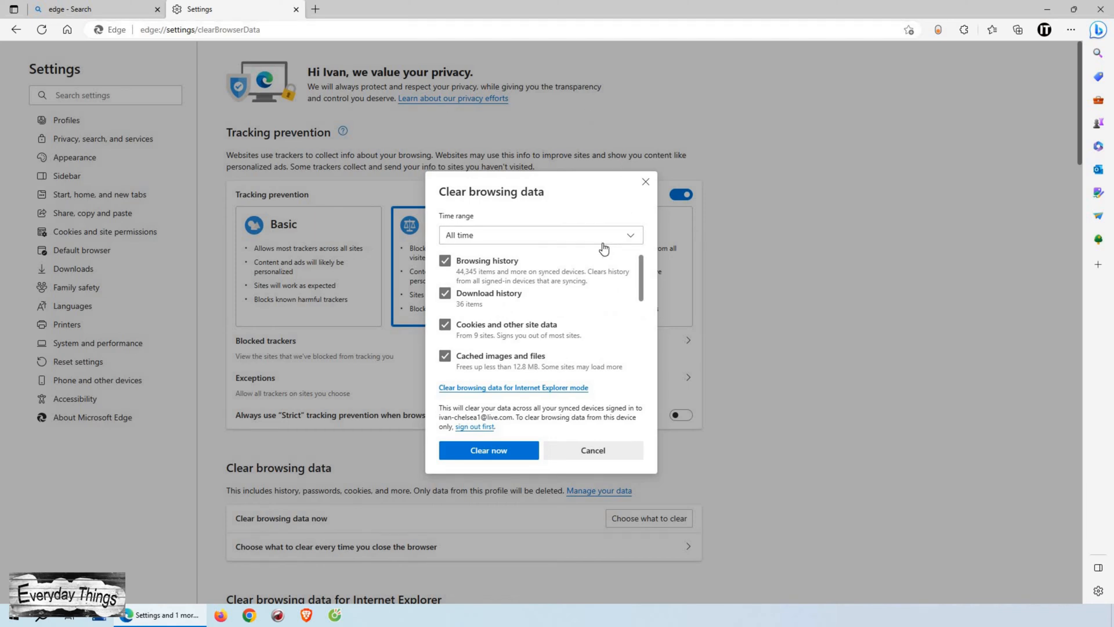
click(540, 234)
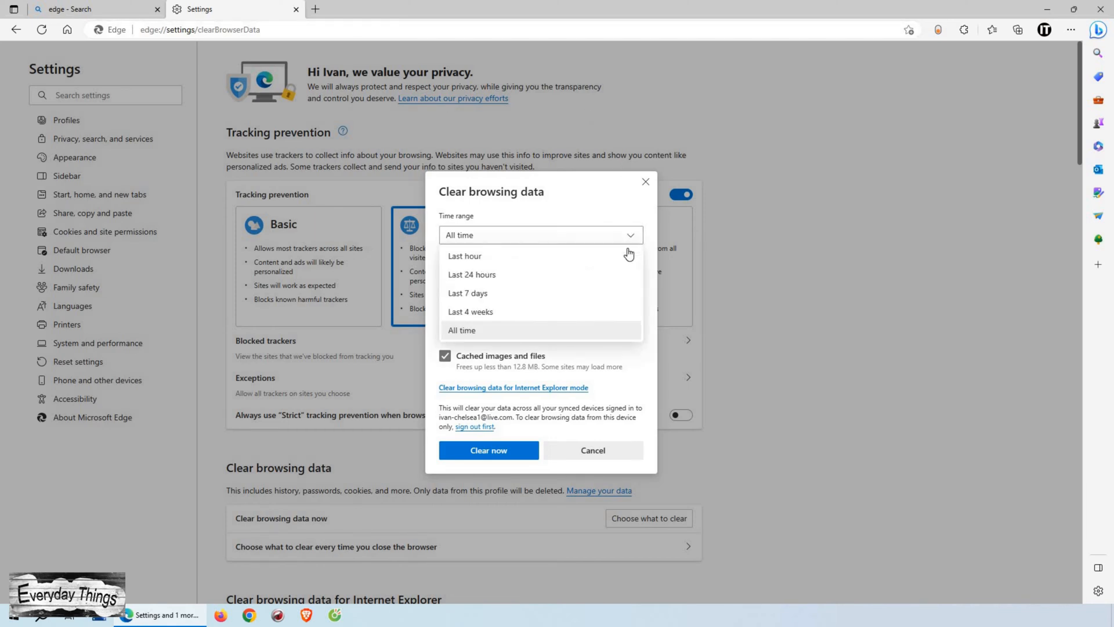
mouse_move(547, 274)
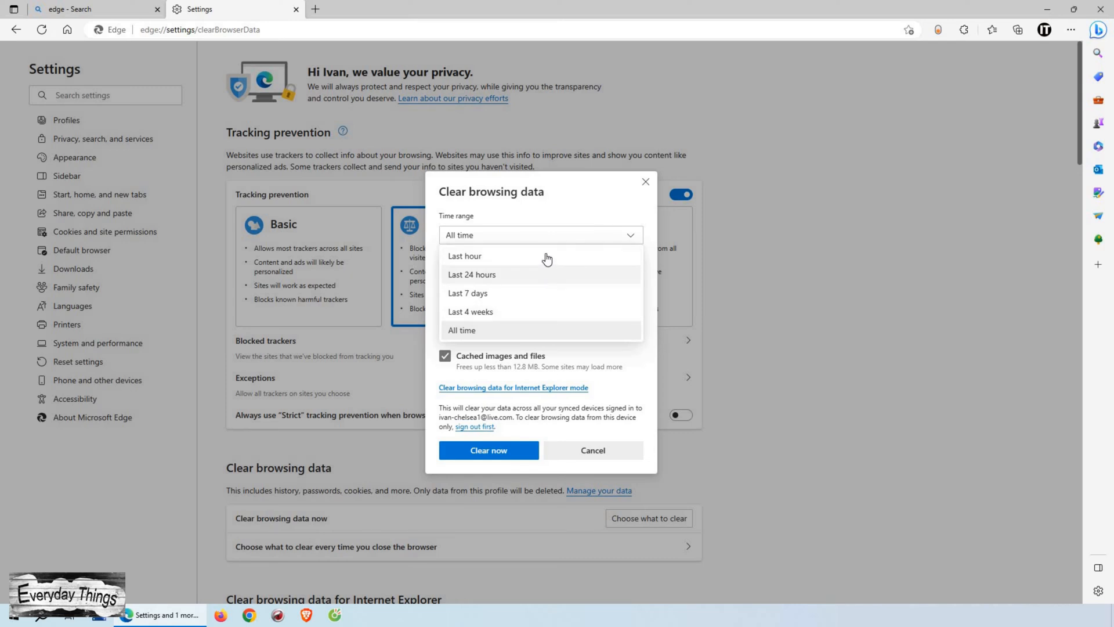
mouse_move(561, 314)
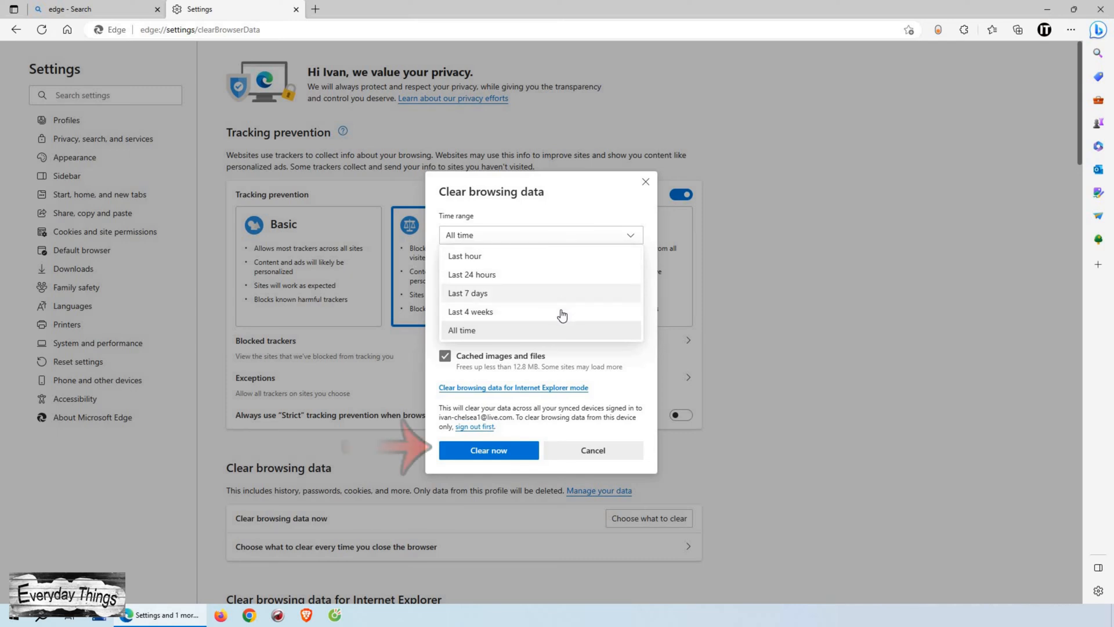
click(462, 329)
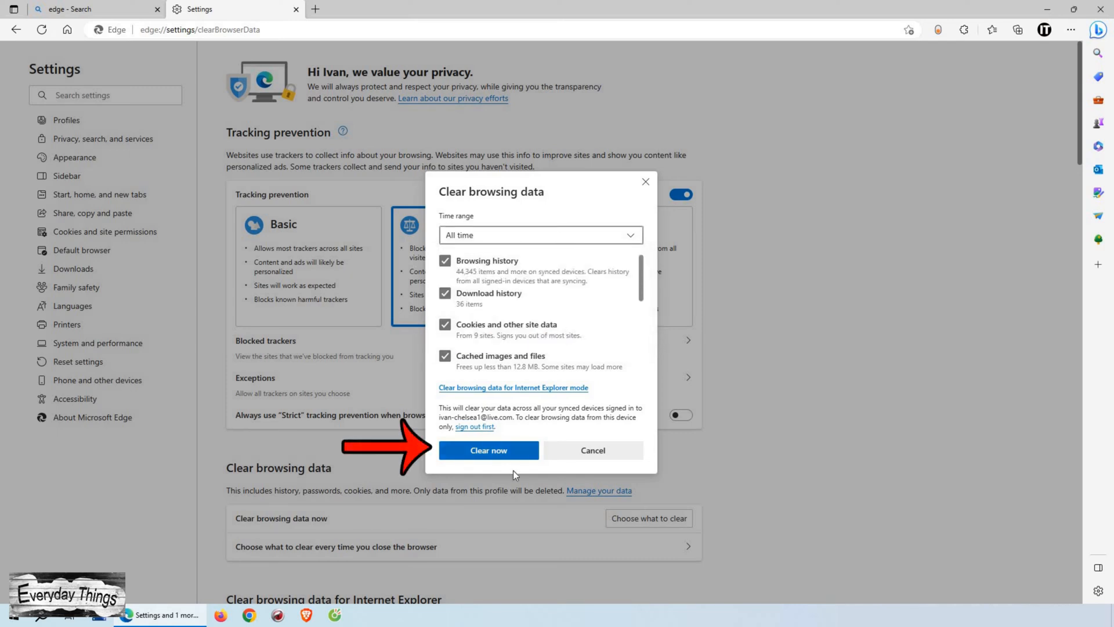
mouse_move(498, 460)
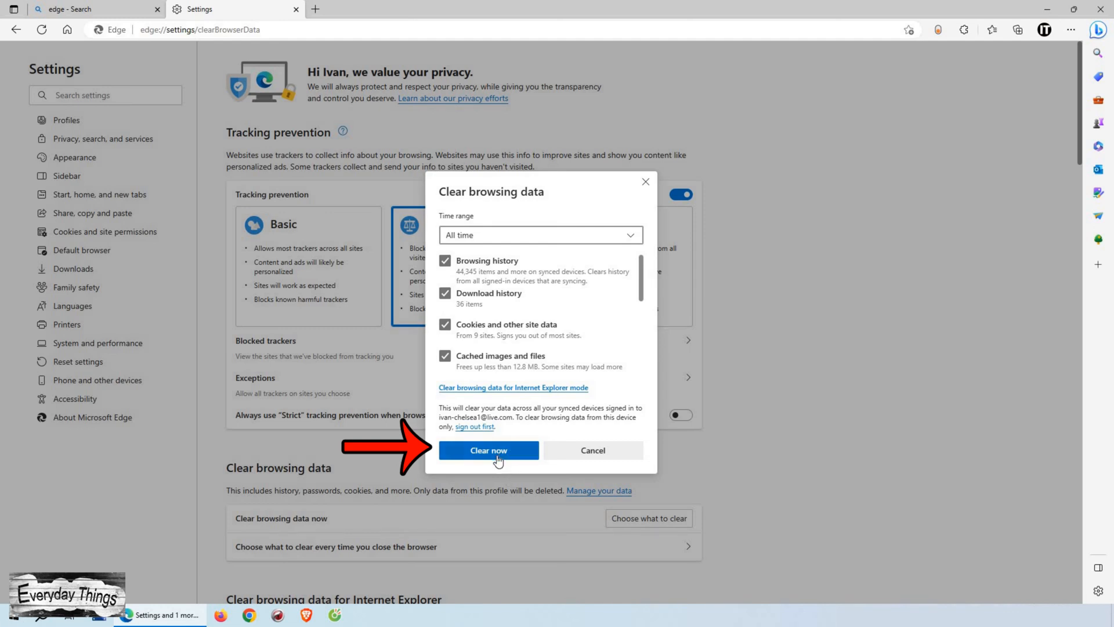
- Clear the selected browsing data now, then bring up History to verify it is empty
click(489, 450)
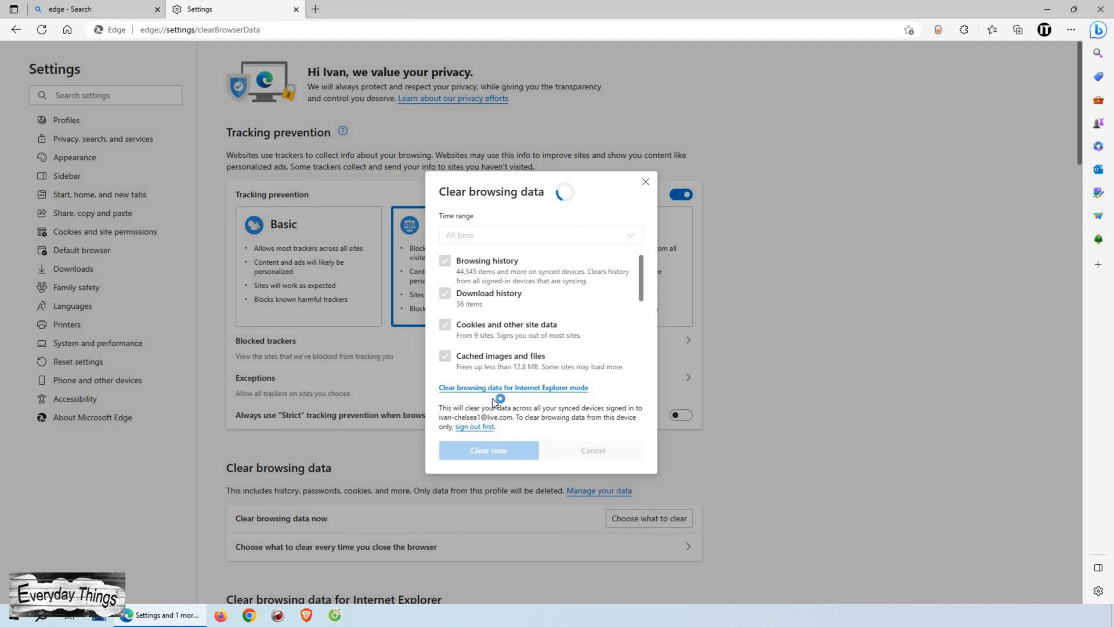
mouse_move(495, 397)
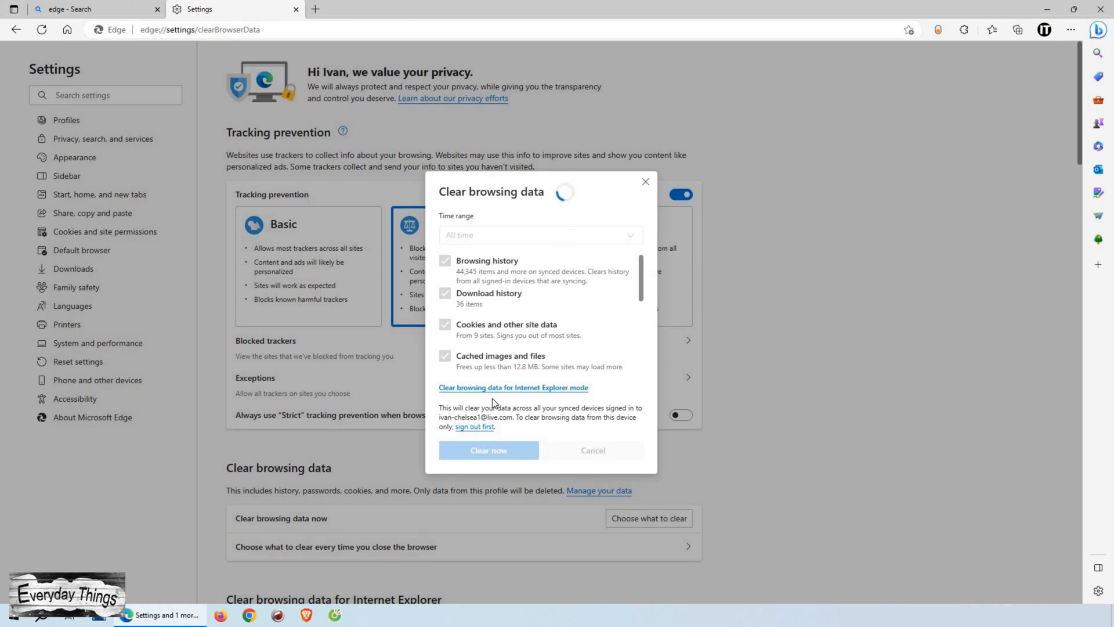
mouse_move(813, 485)
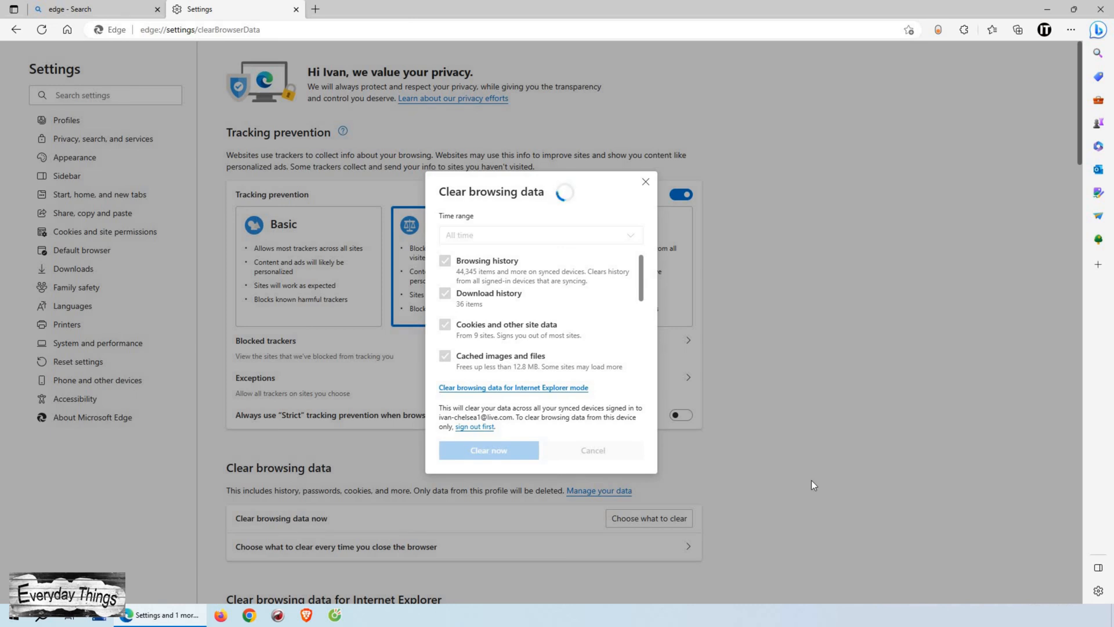
click(1071, 31)
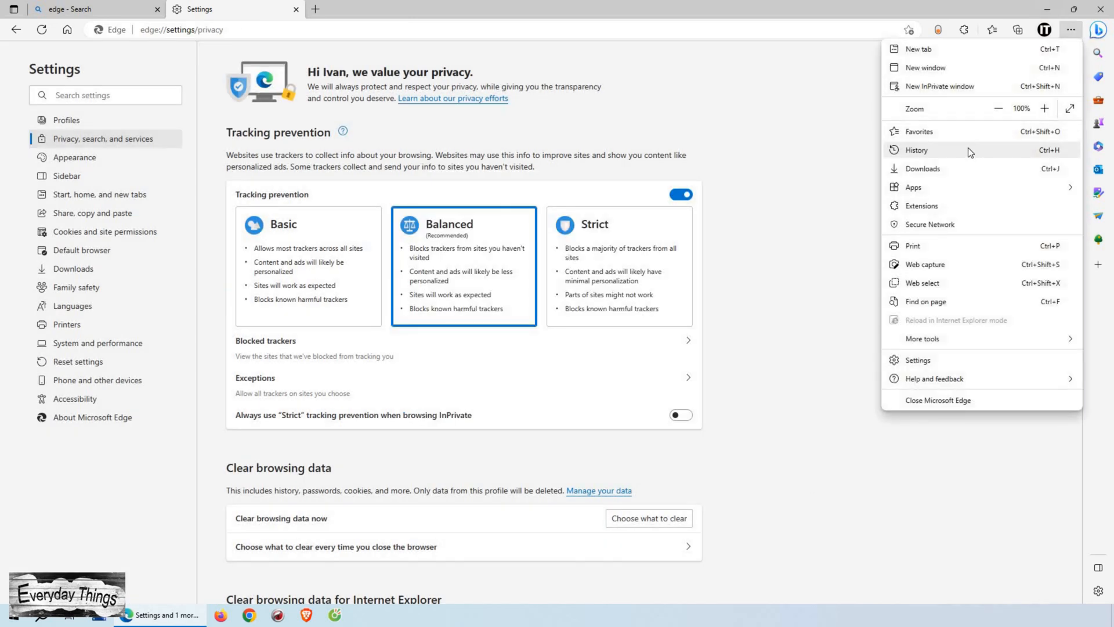
click(916, 150)
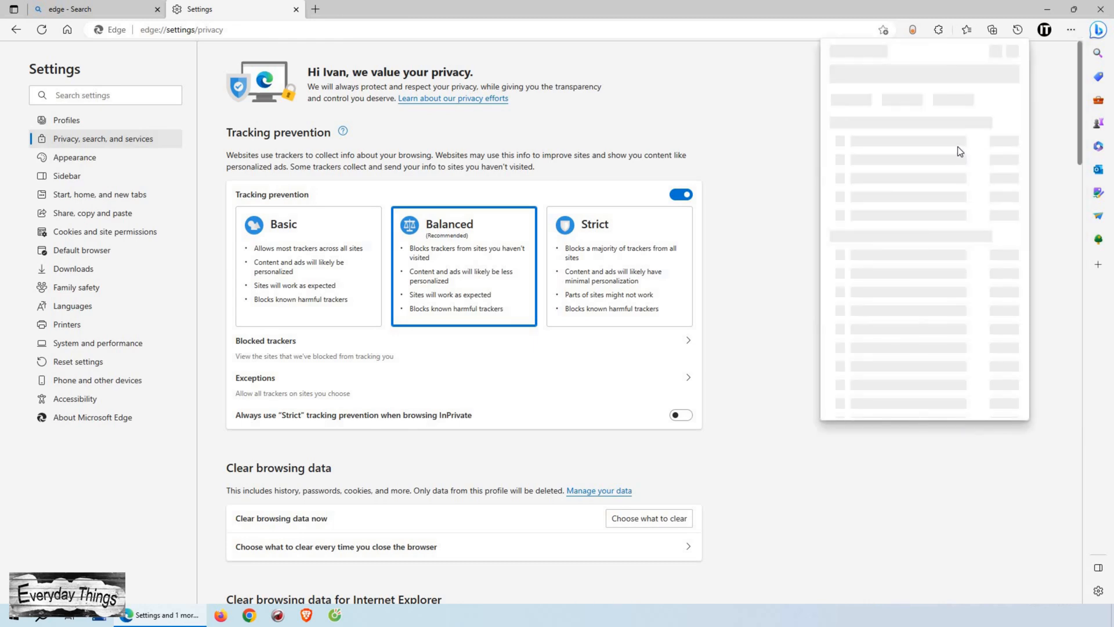